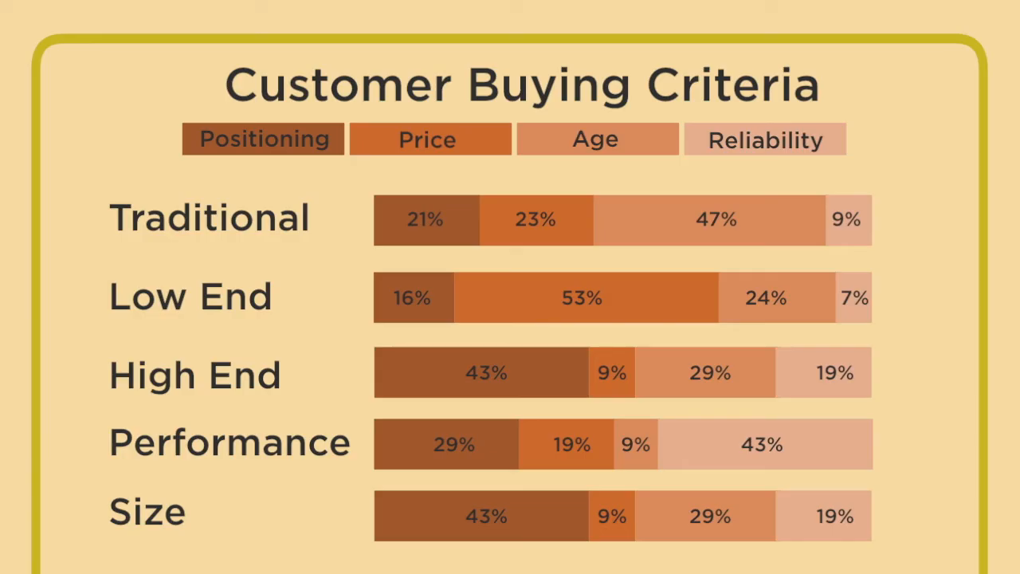
scroll(down, 3)
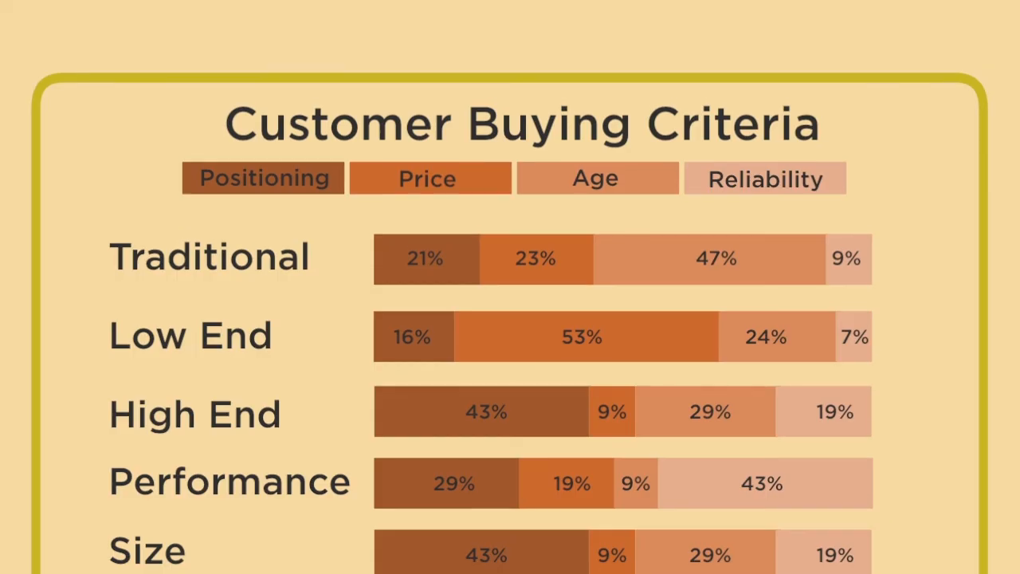